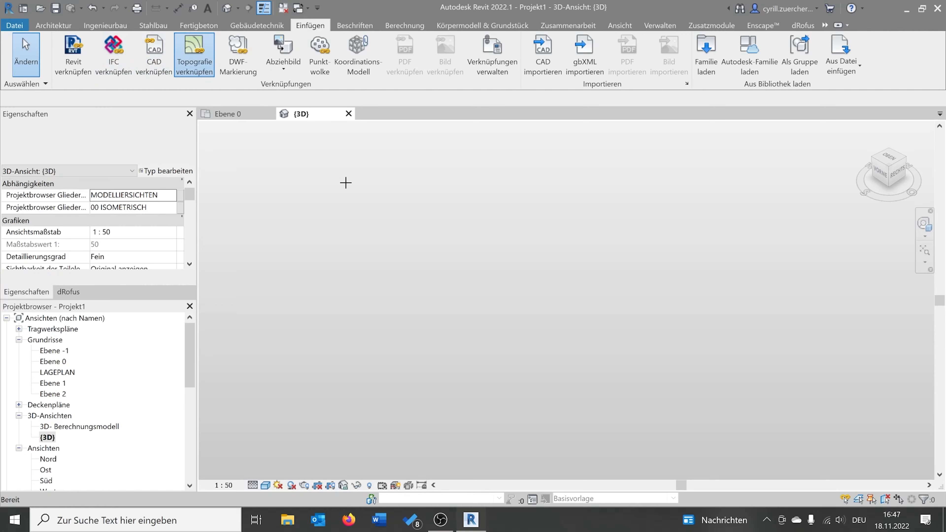
- Link the OK_Verschleissschicht_Asphalt topography into the project
{"action": "left_click", "coordinate": [193, 55]}
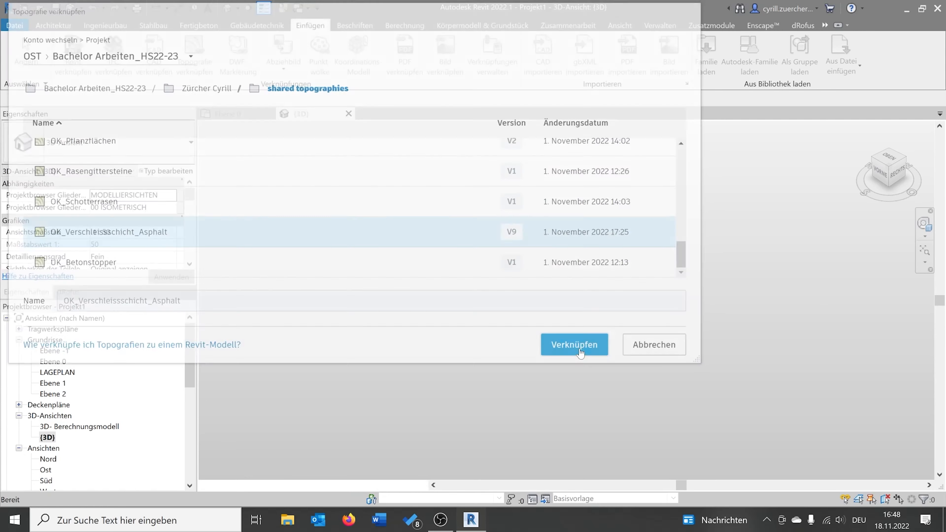
{"action": "left_click", "coordinate": [574, 345]}
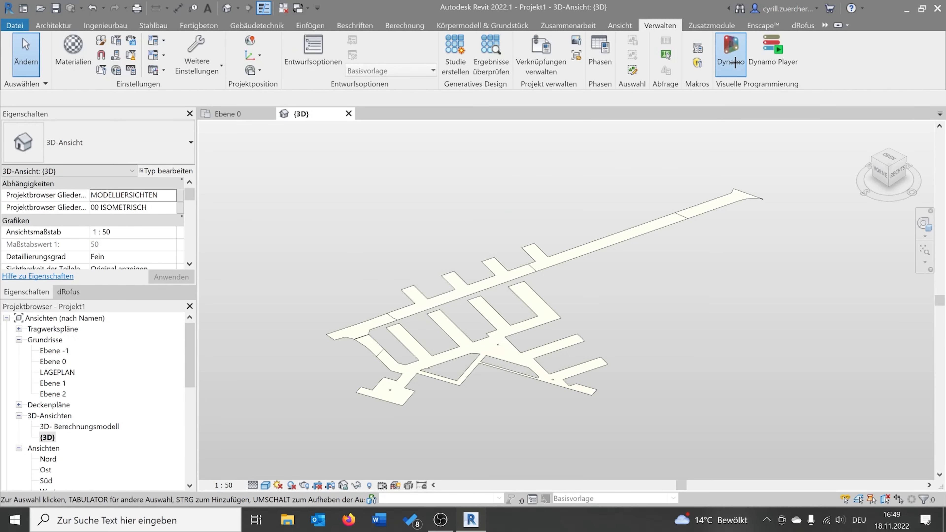
- Run the Dynamo topography-to-floors script on the linked topography to generate layered slabs
{"action": "left_click", "coordinate": [730, 51]}
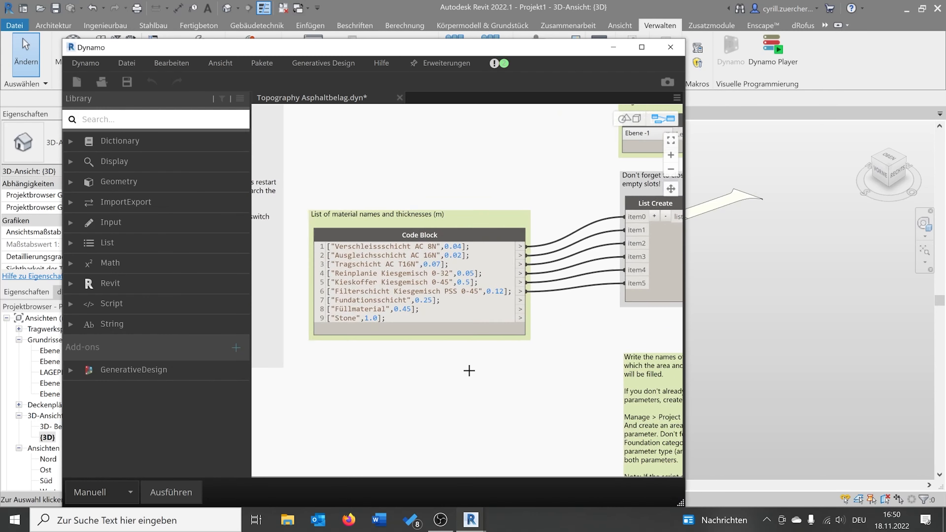
{"action": "left_click", "coordinate": [171, 492]}
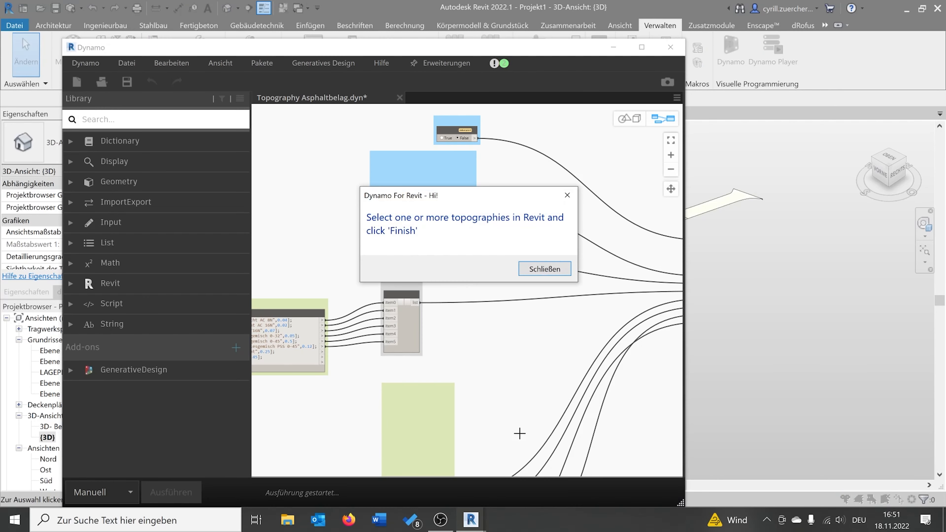
{"action": "left_click", "coordinate": [543, 269]}
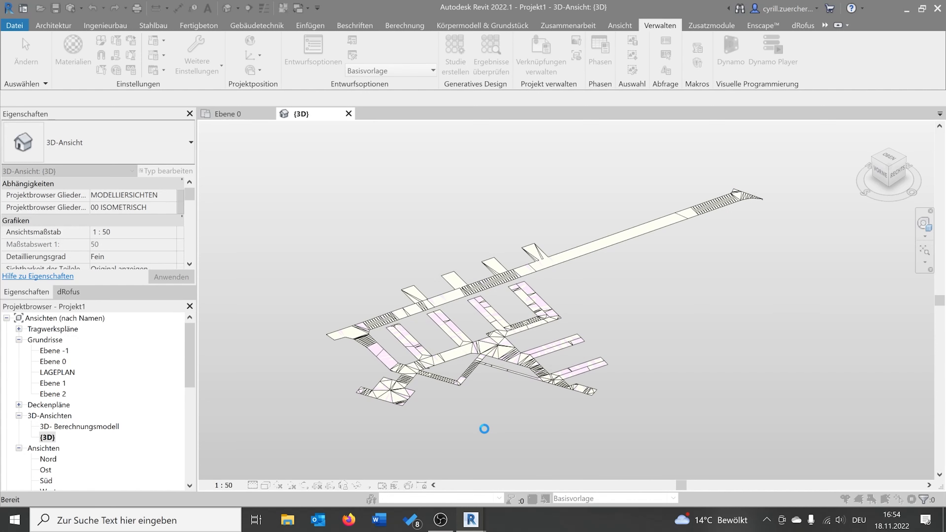